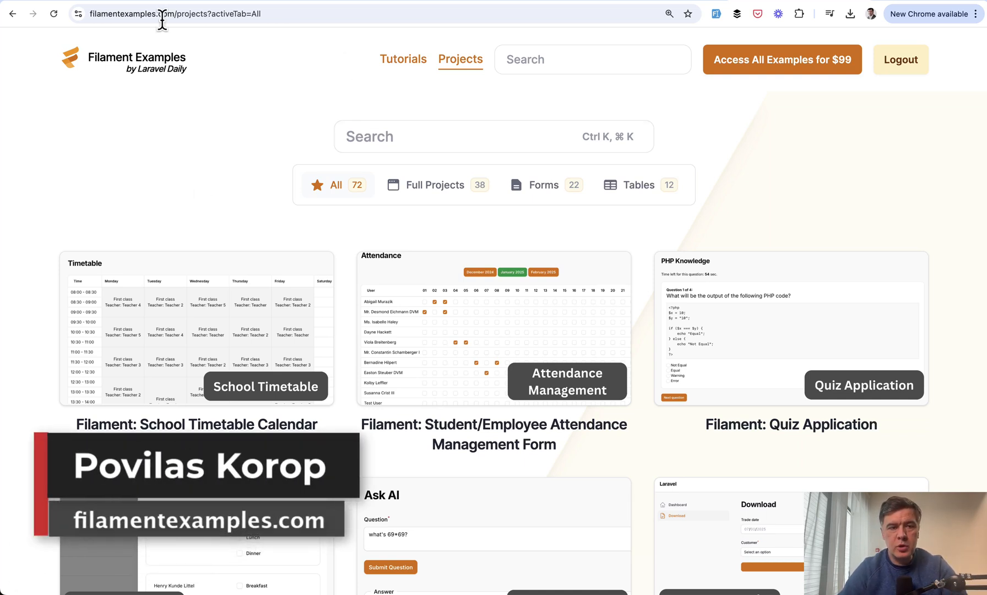
pyautogui.scroll(-3)
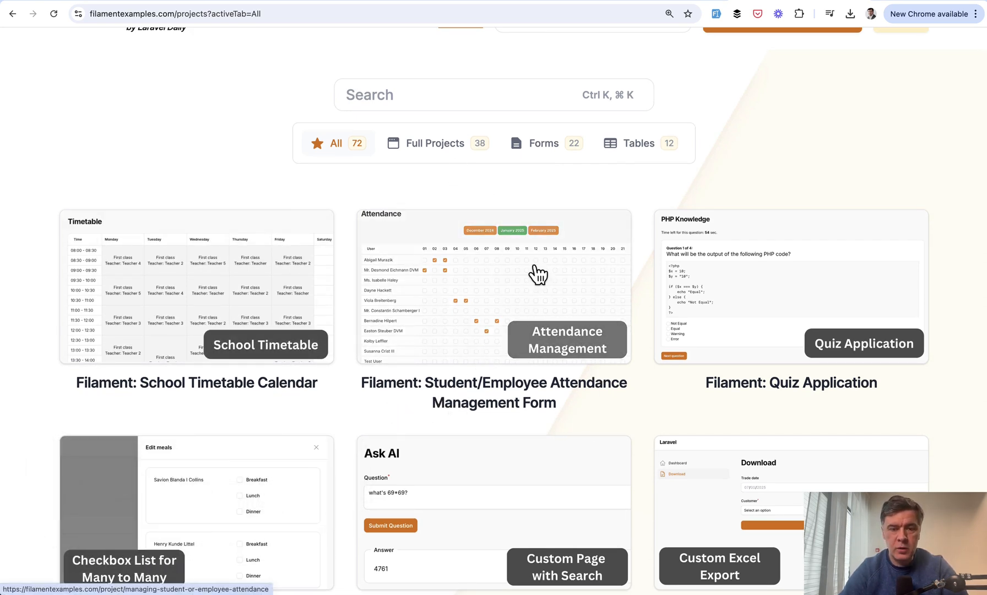
pyautogui.click(565, 339)
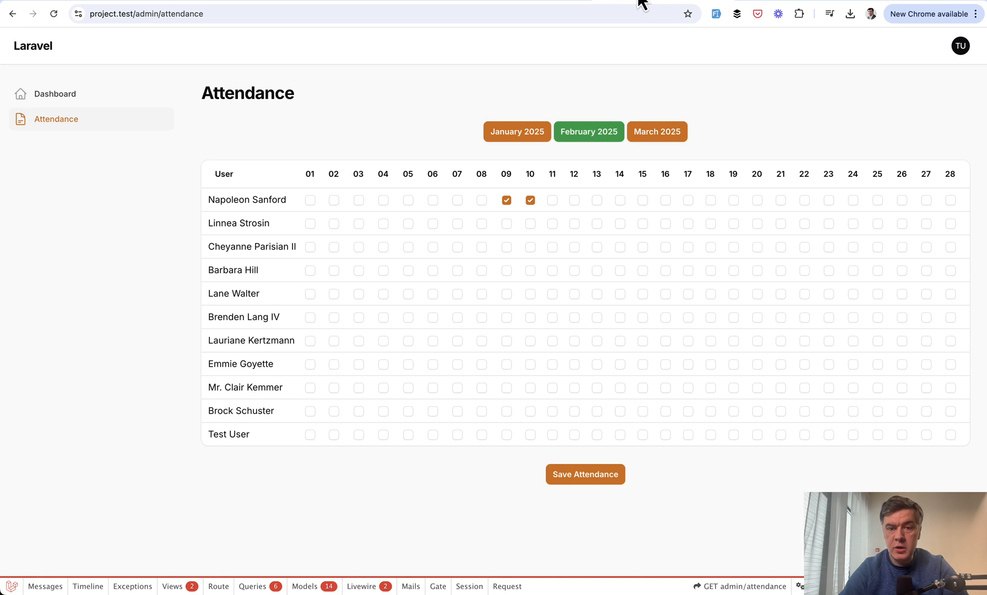
pyautogui.moveTo(595, 73)
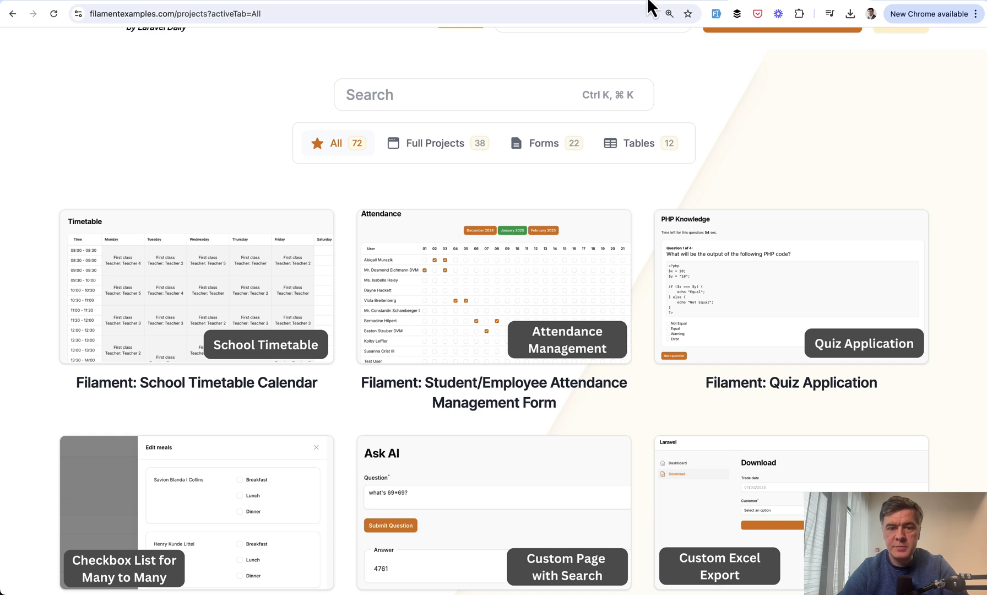
pyautogui.click(566, 340)
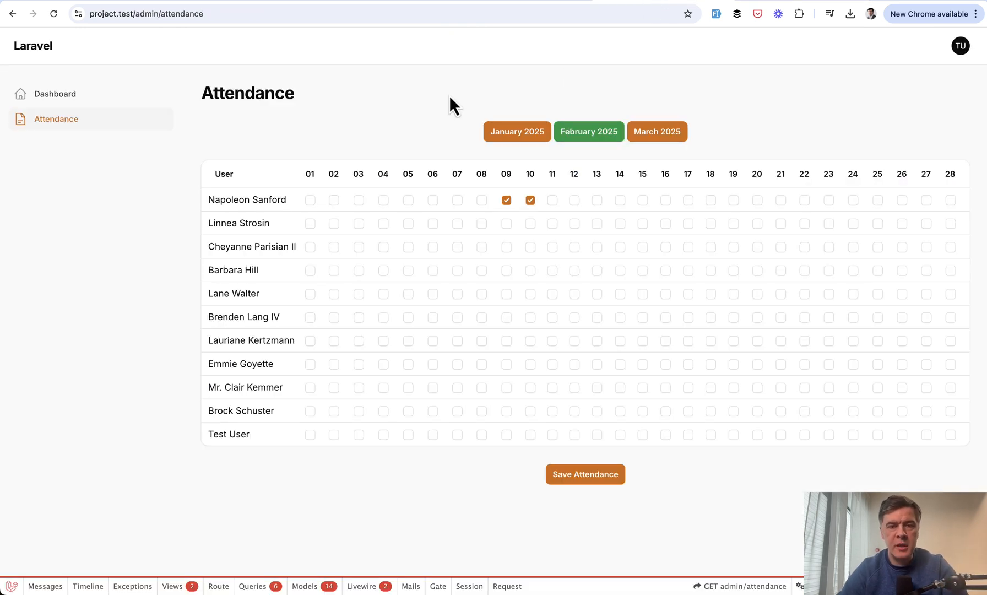
pyautogui.moveTo(244, 316)
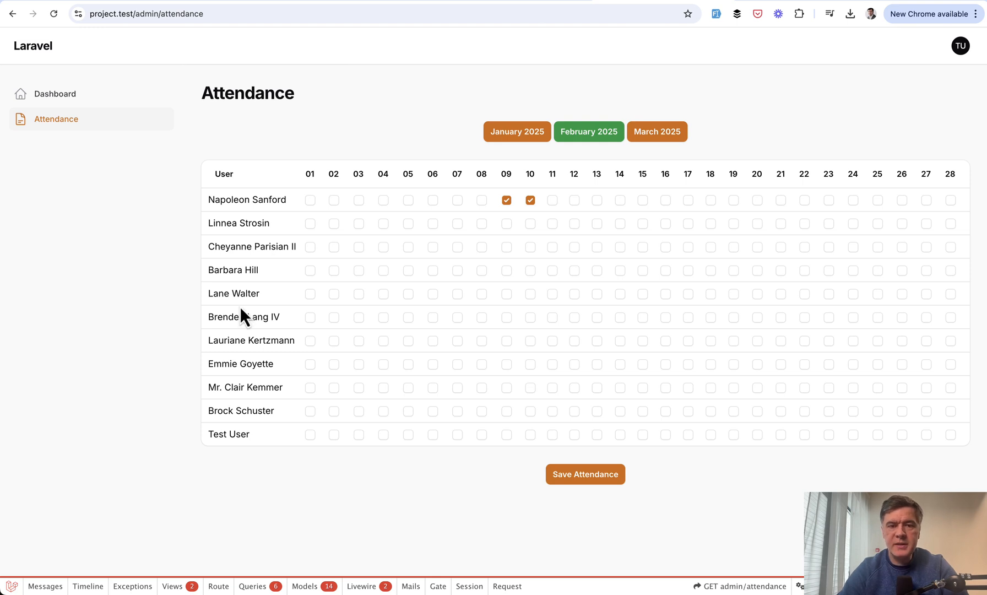
pyautogui.moveTo(118, 47)
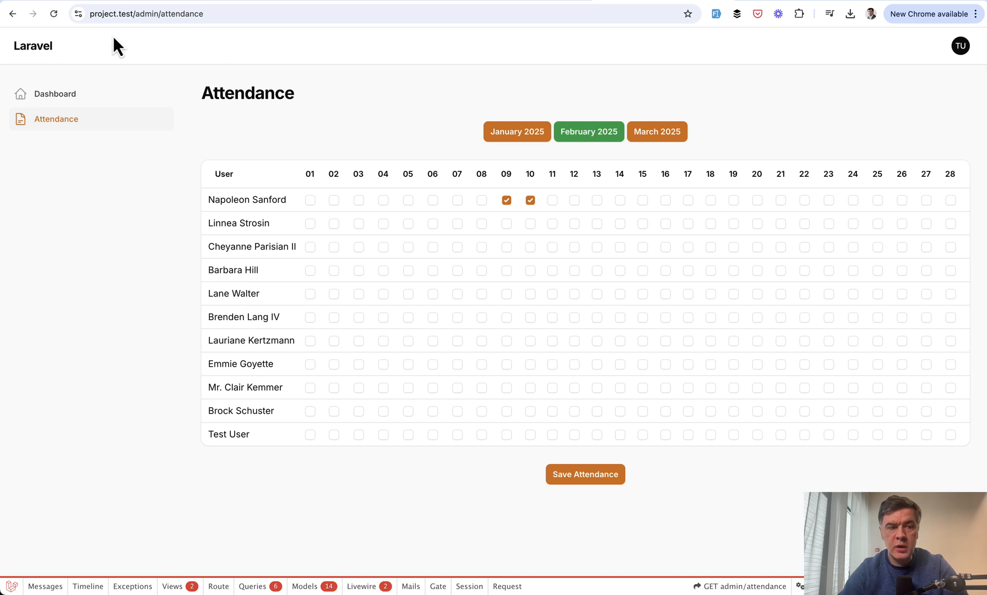
pyautogui.moveTo(585, 162)
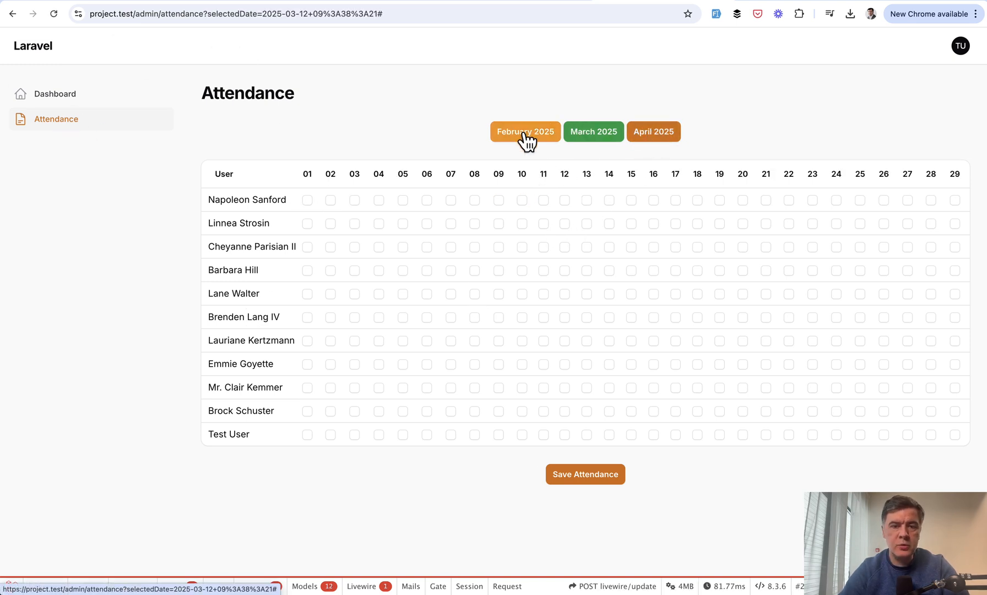
pyautogui.click(525, 131)
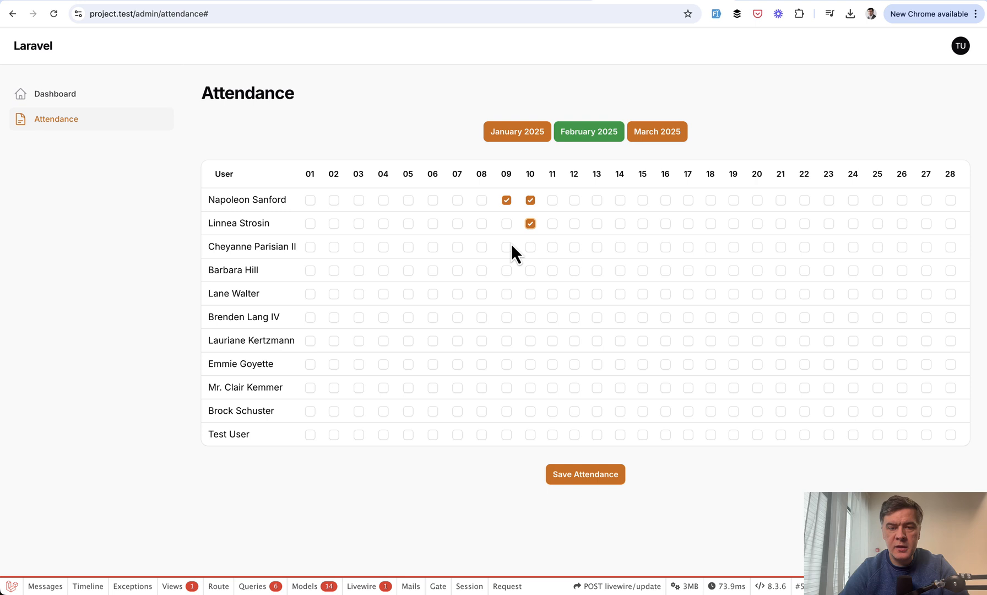
pyautogui.click(507, 246)
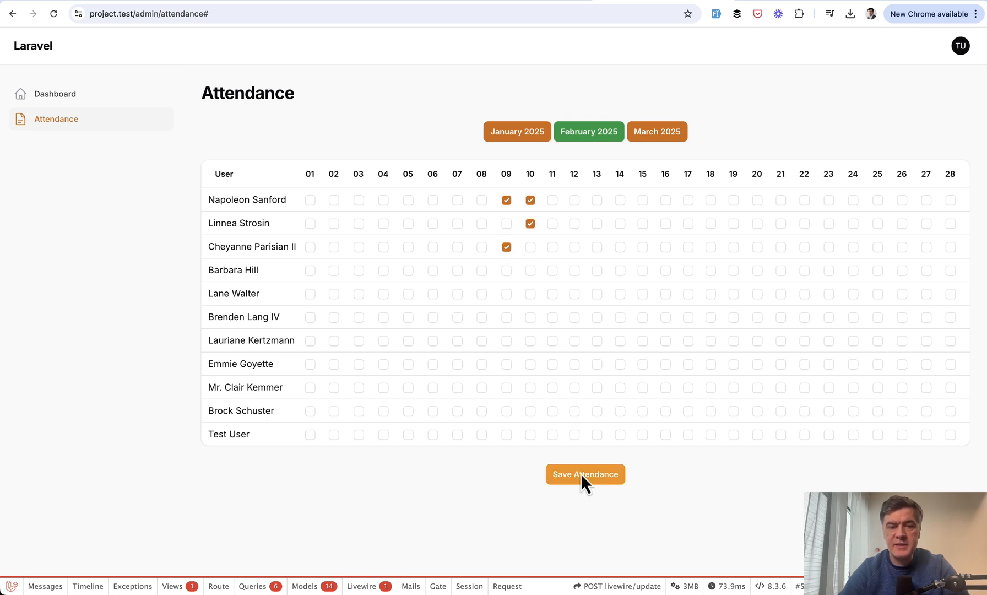
pyautogui.click(585, 474)
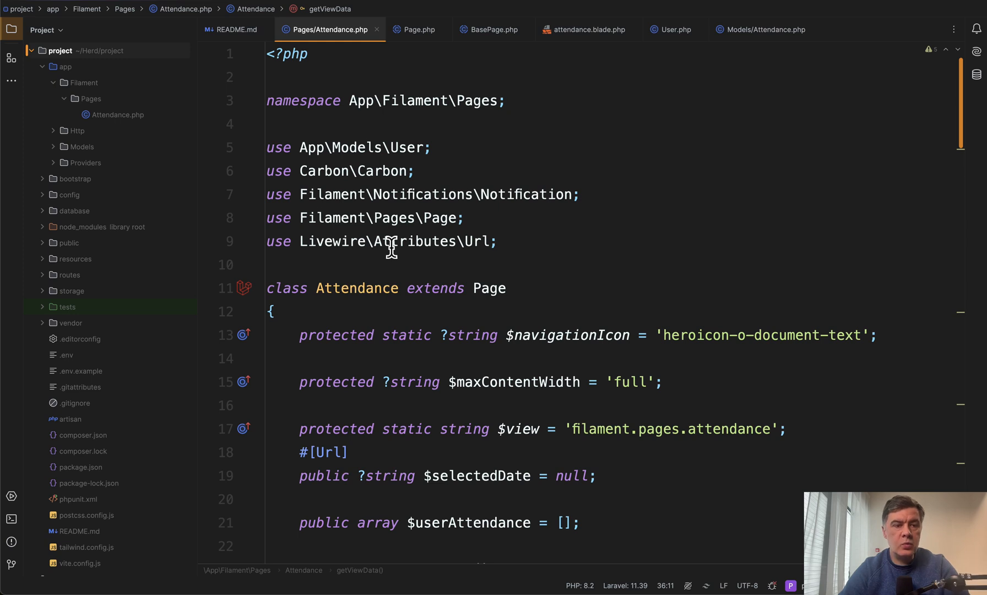
pyautogui.moveTo(411, 293)
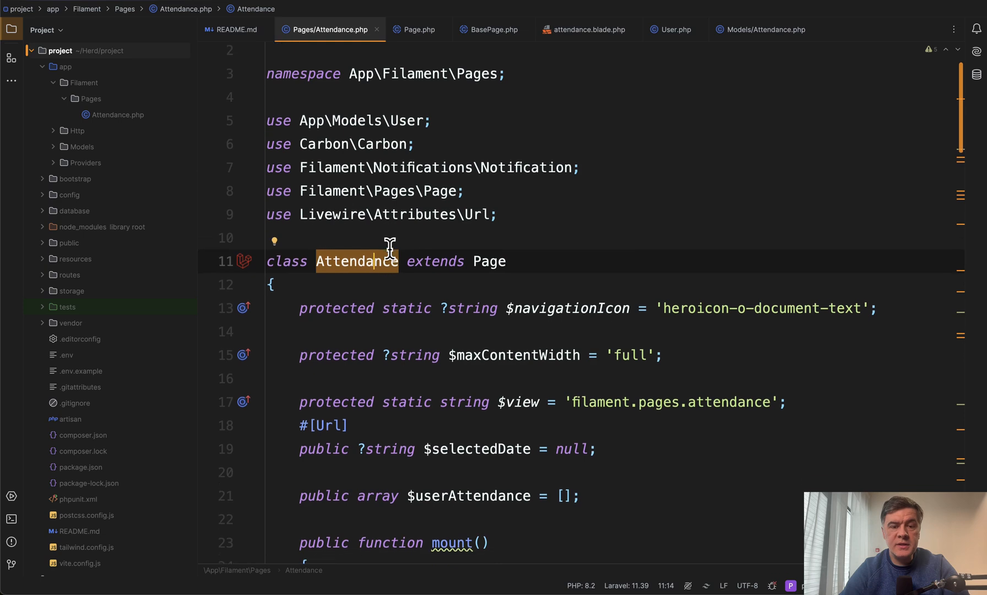
# Read Attendance.php's mount and getViewData, cross-checking the Blade view and BasePage getViewData
pyautogui.scroll(-3)
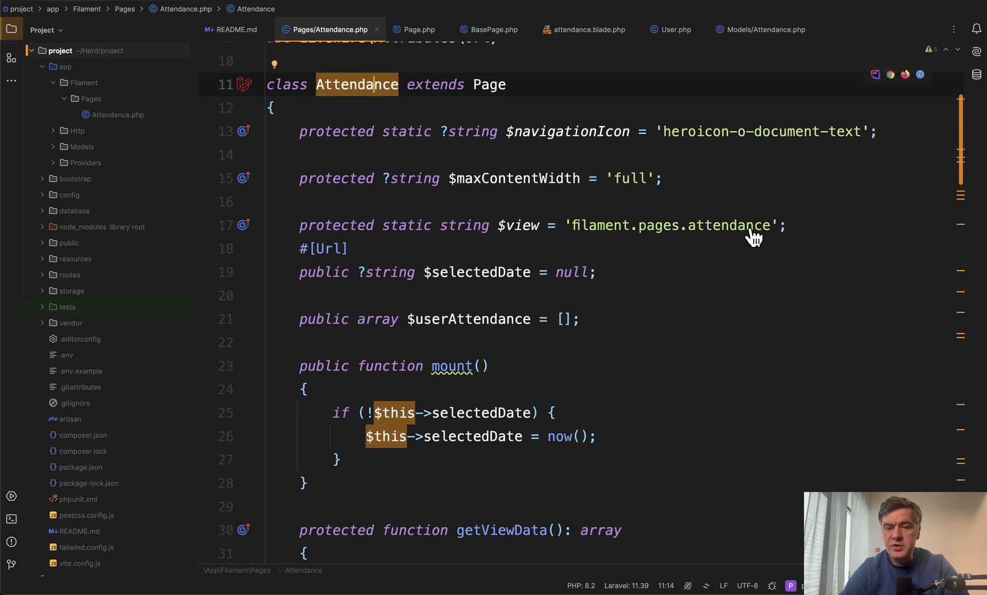
pyautogui.click(586, 30)
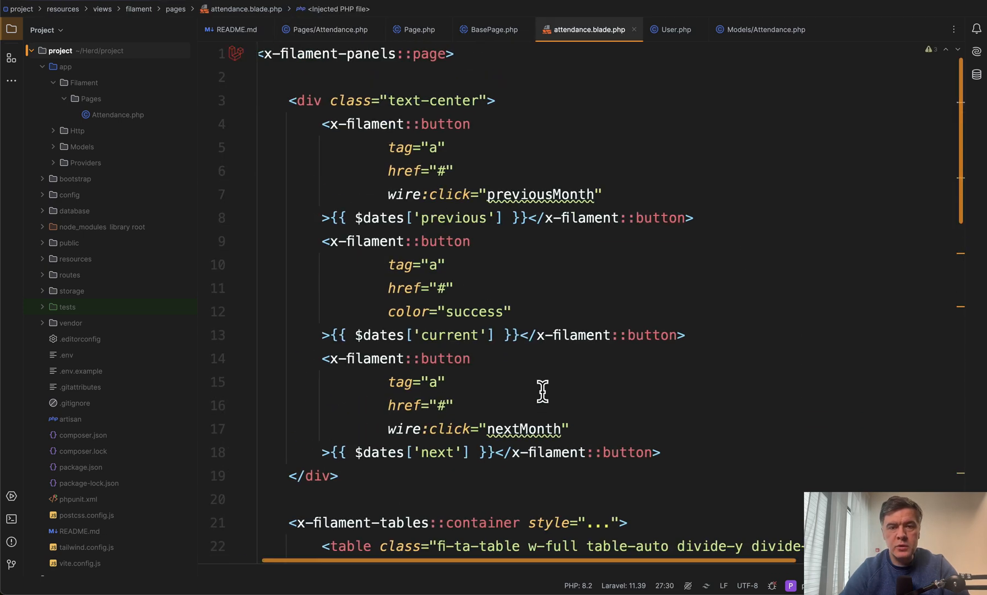
pyautogui.click(325, 30)
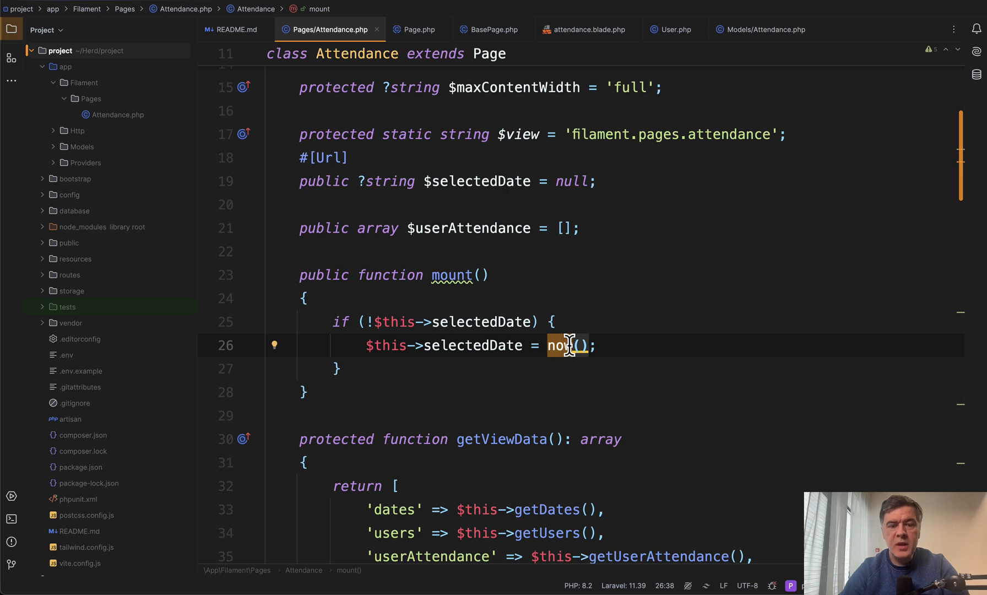
pyautogui.scroll(-3)
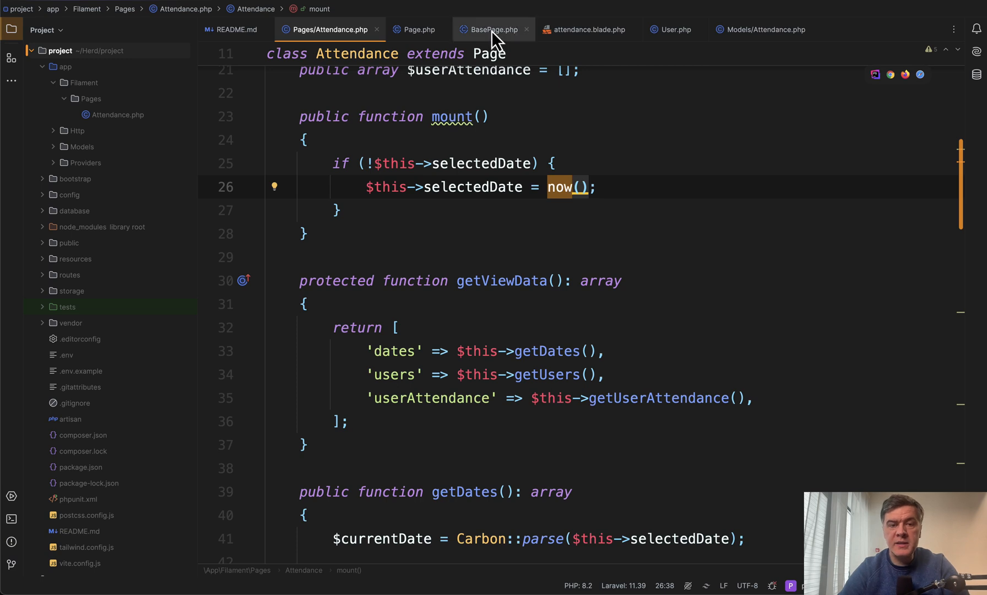
pyautogui.click(493, 30)
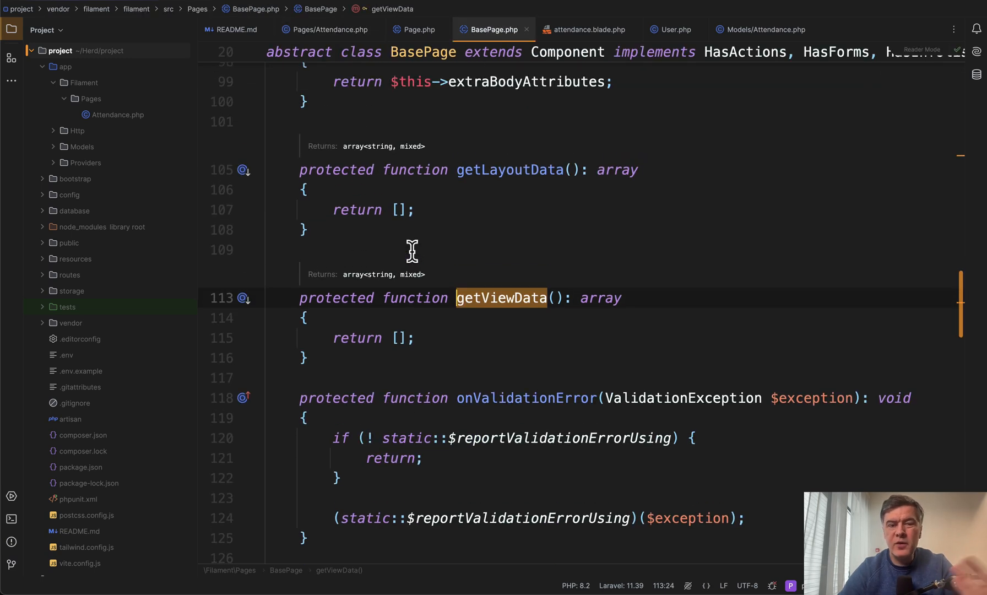
pyautogui.click(325, 29)
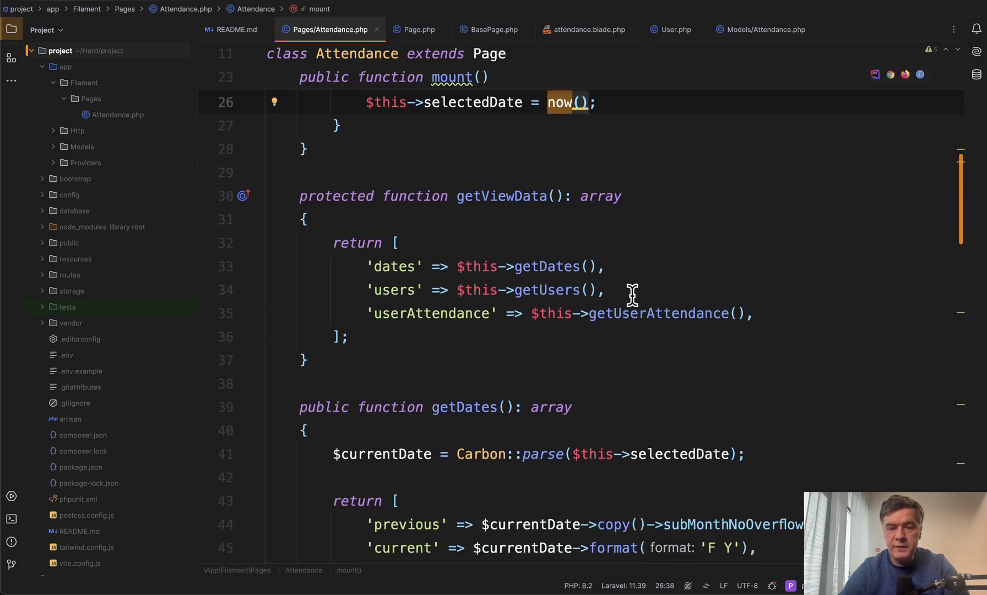
pyautogui.scroll(-3)
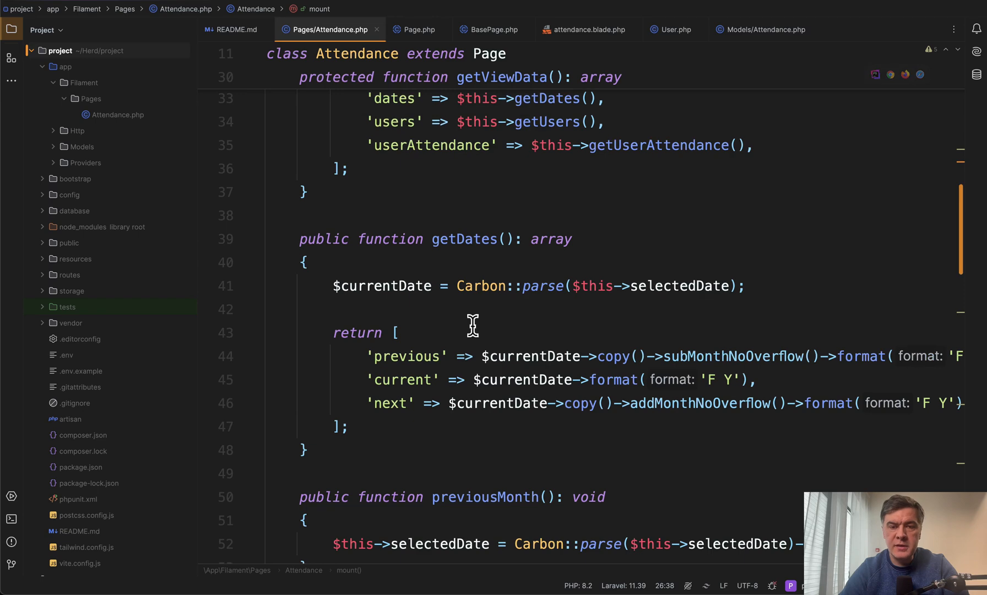
pyautogui.scroll(-3)
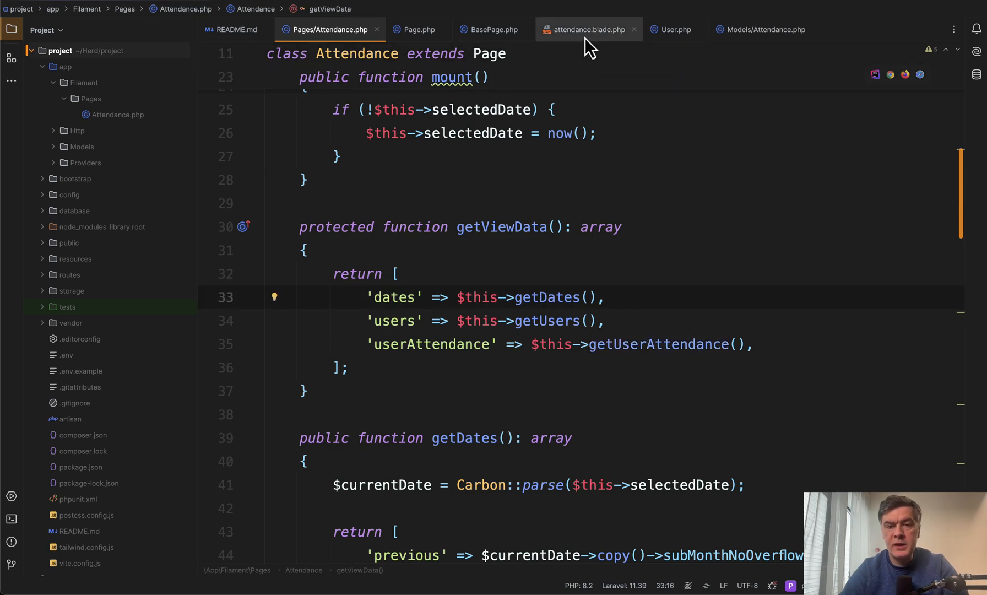
# Read attendance.blade.php's table markup and userAttendance wire:model checkboxes down to Save Attendance
pyautogui.click(587, 29)
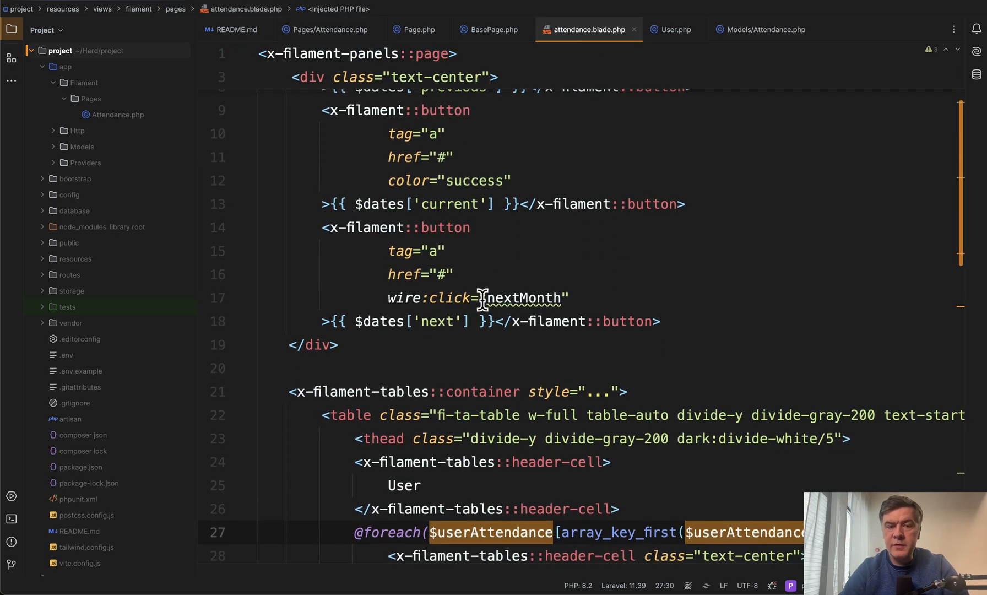
pyautogui.scroll(-3)
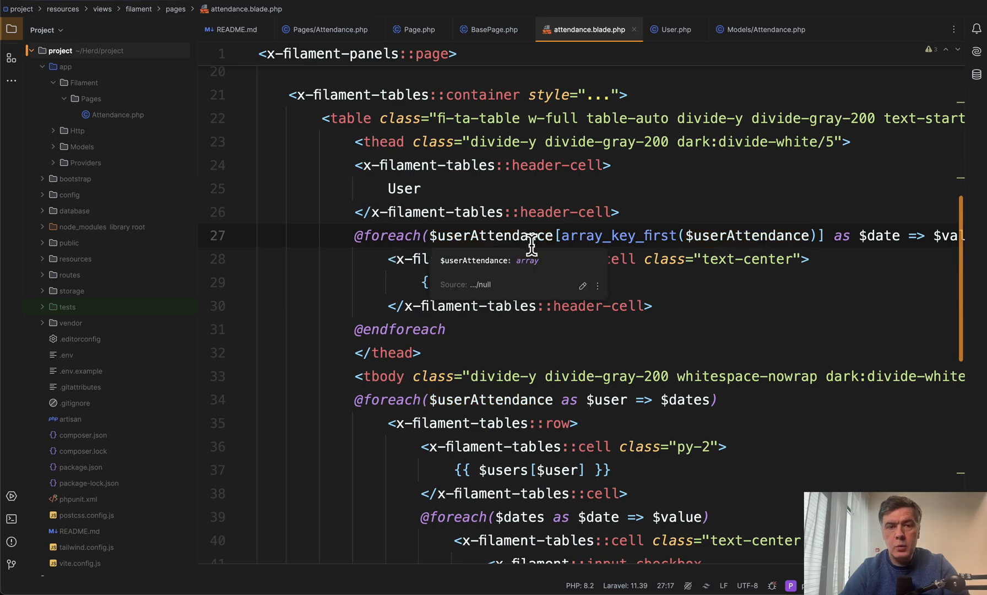
pyautogui.hscroll(3)
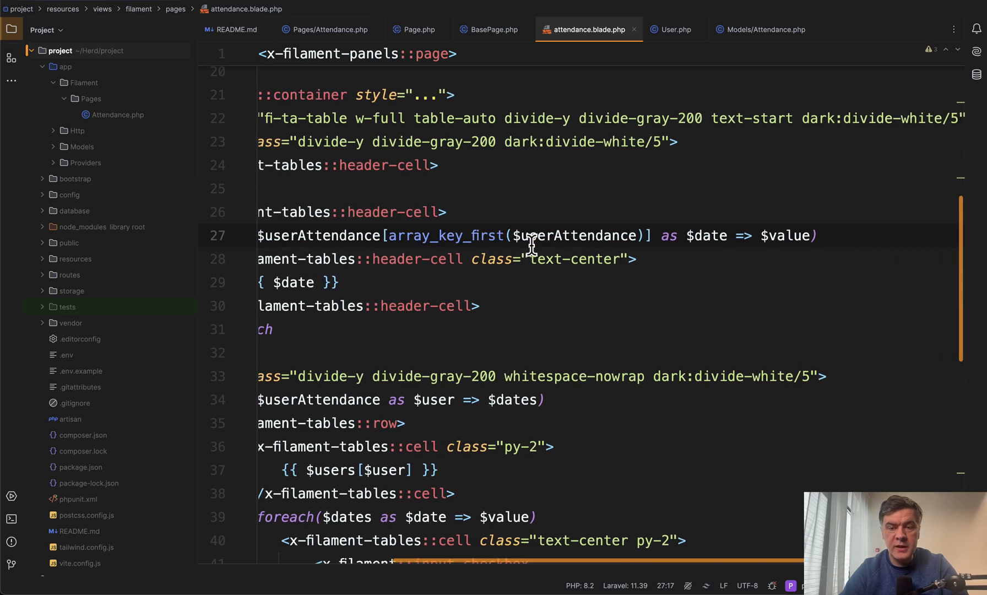
pyautogui.hscroll(-3)
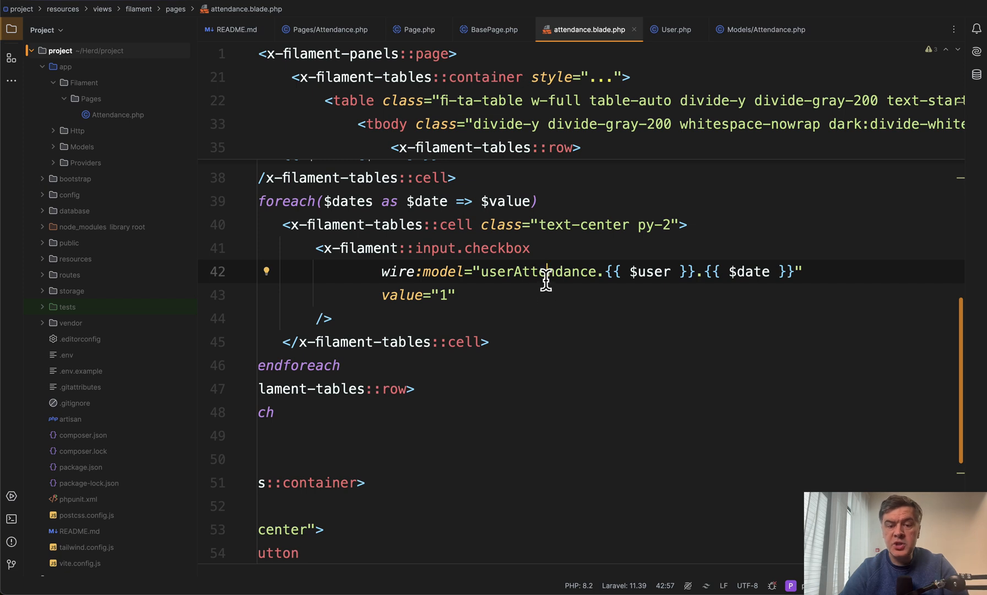
pyautogui.doubleClick(650, 271)
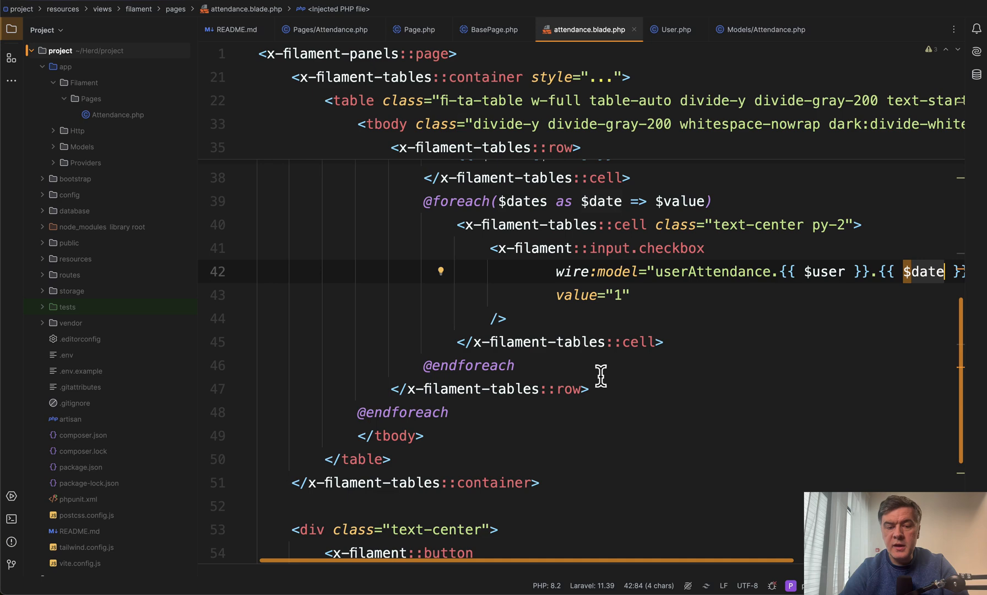
pyautogui.scroll(-3)
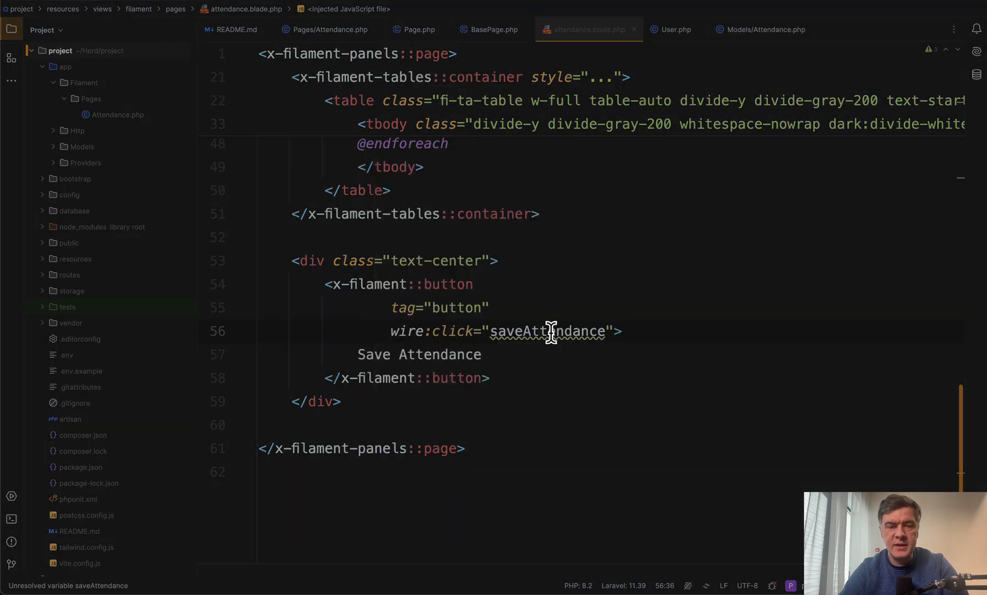
pyautogui.click(325, 29)
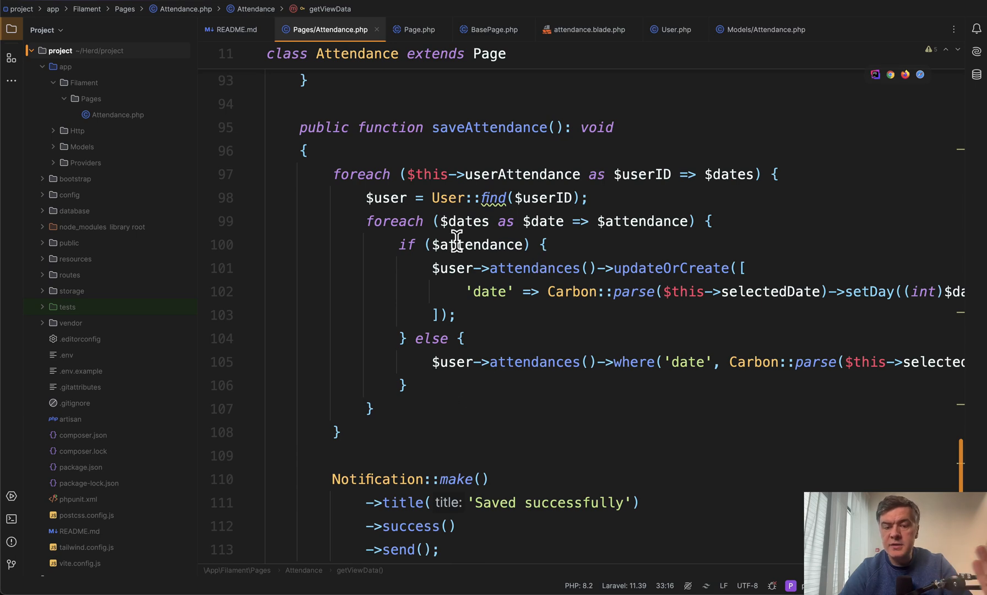
# Read saveAttendance's update-or-delete loop and success notification in Attendance.php
pyautogui.click(626, 268)
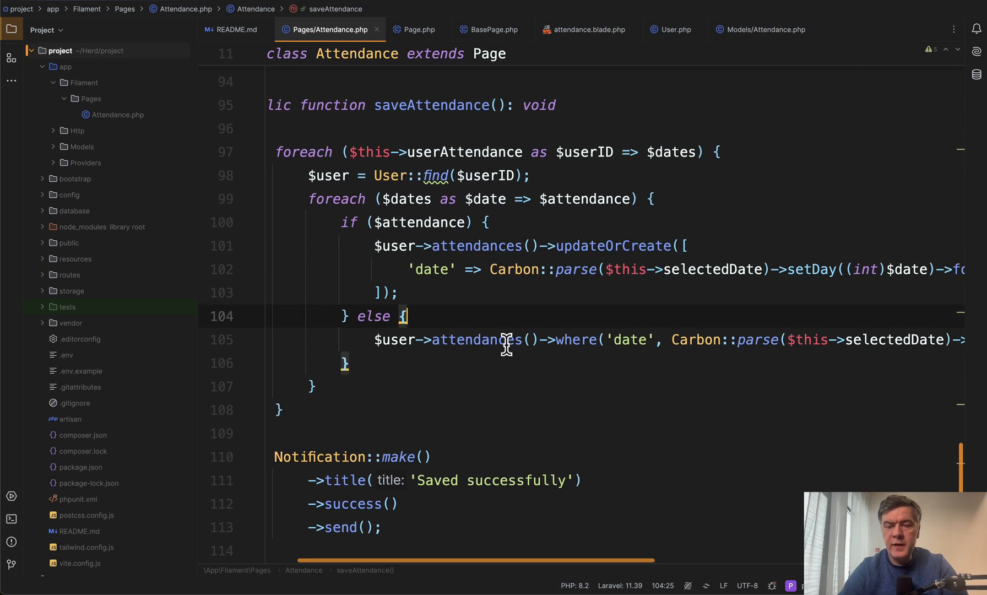
pyautogui.hscroll(3)
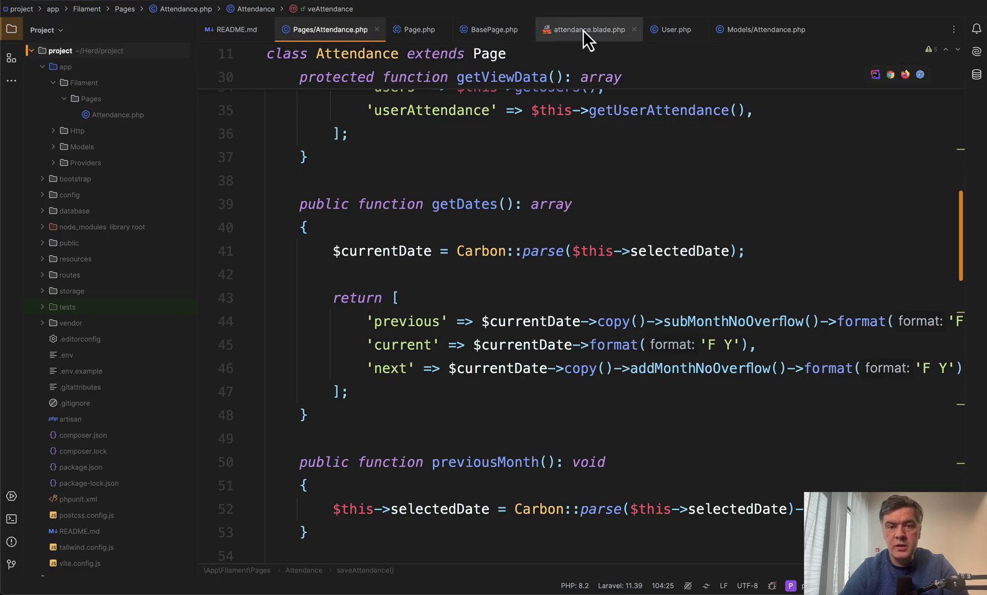
# From the Blade view's month buttons, go to the nextMonth definition in Attendance.php
pyautogui.click(586, 29)
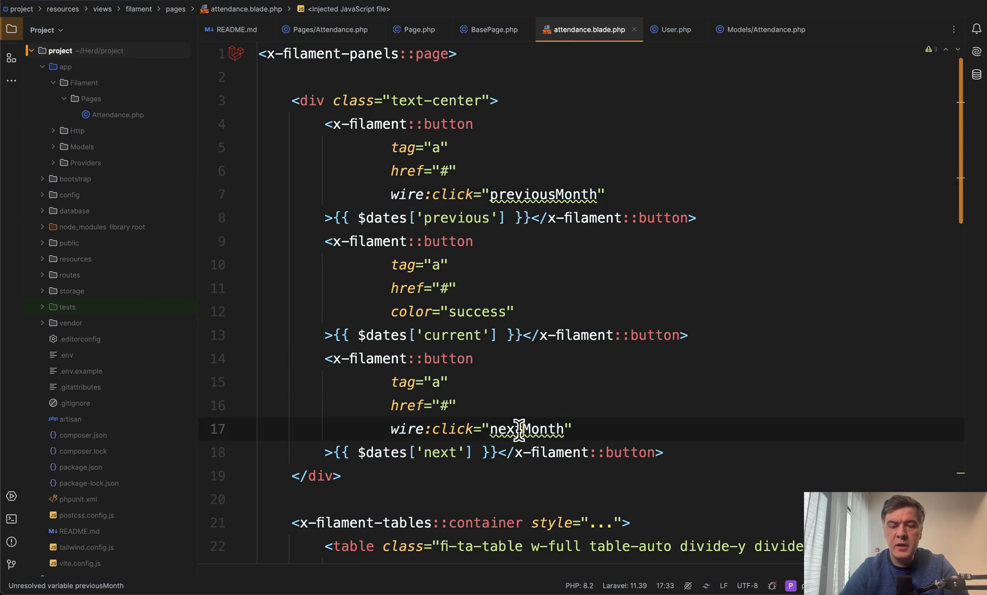
pyautogui.click(325, 29)
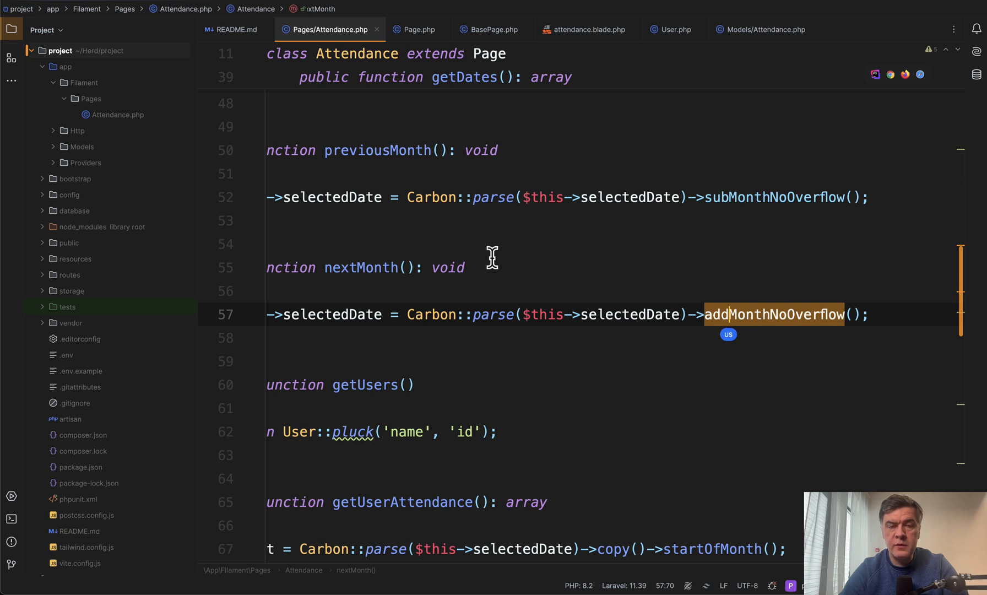
pyautogui.moveTo(511, 272)
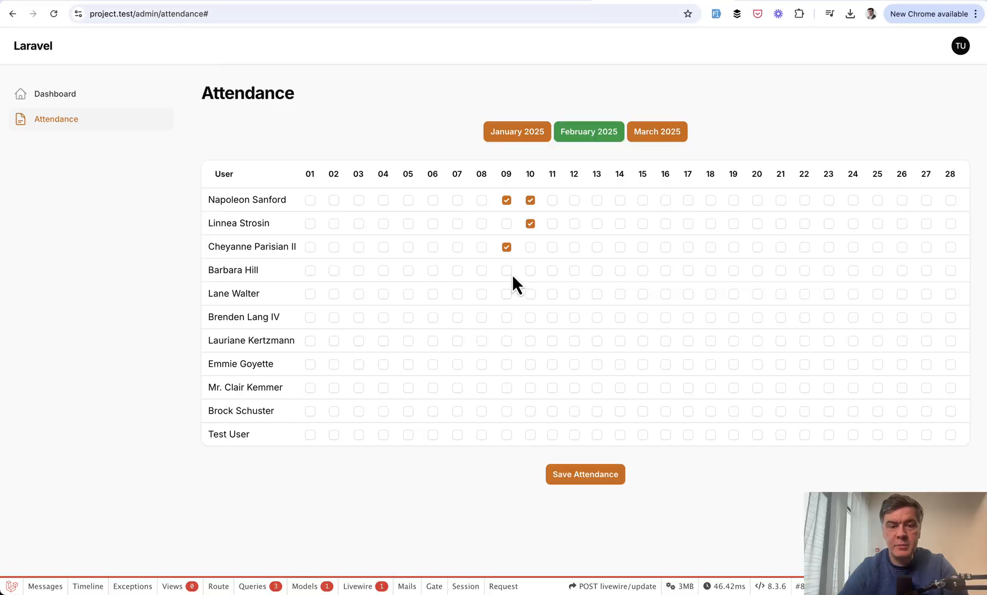
pyautogui.moveTo(384, 492)
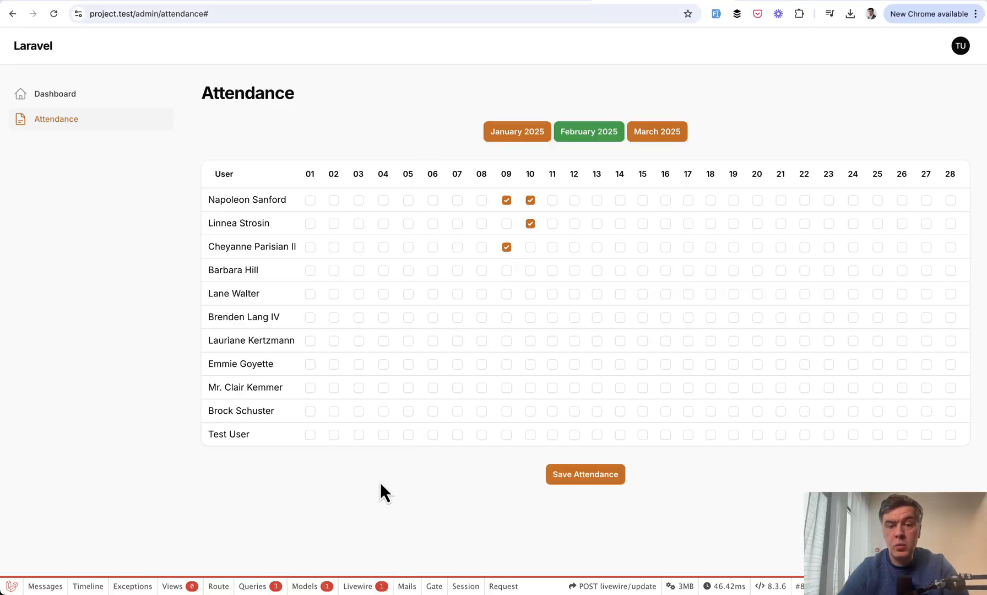
pyautogui.moveTo(737, 366)
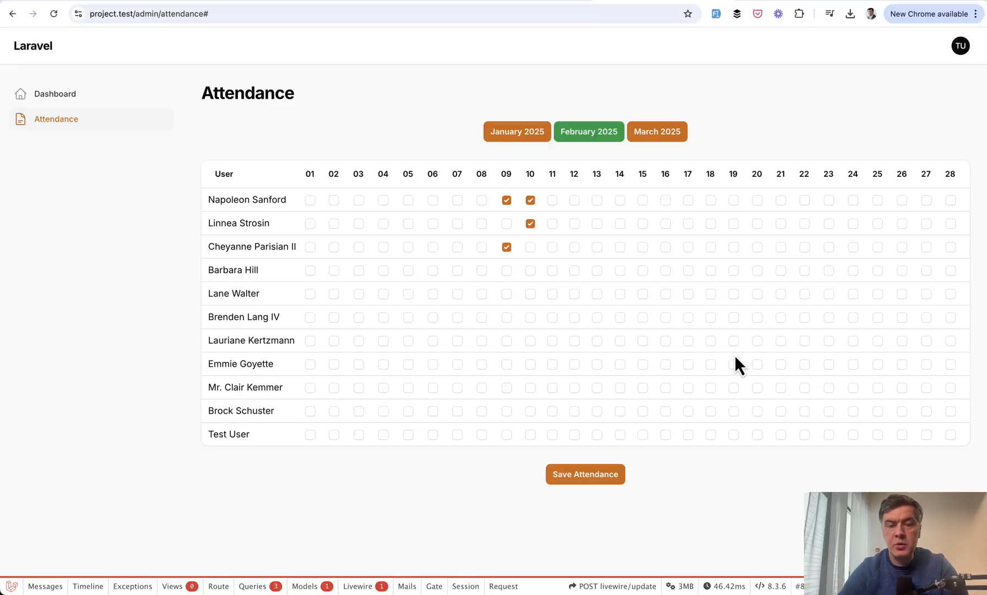
pyautogui.moveTo(563, 569)
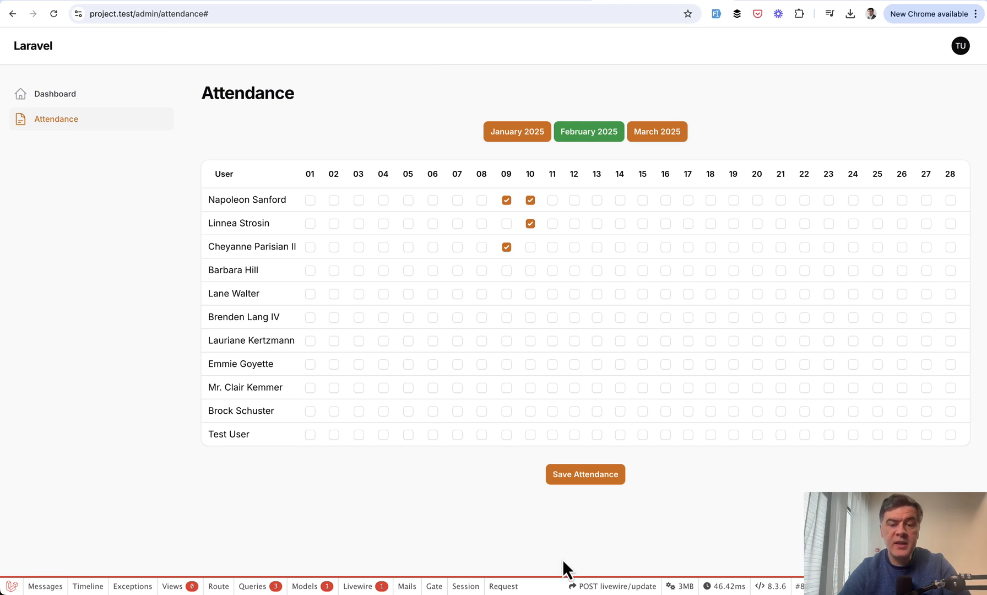
pyautogui.moveTo(498, 542)
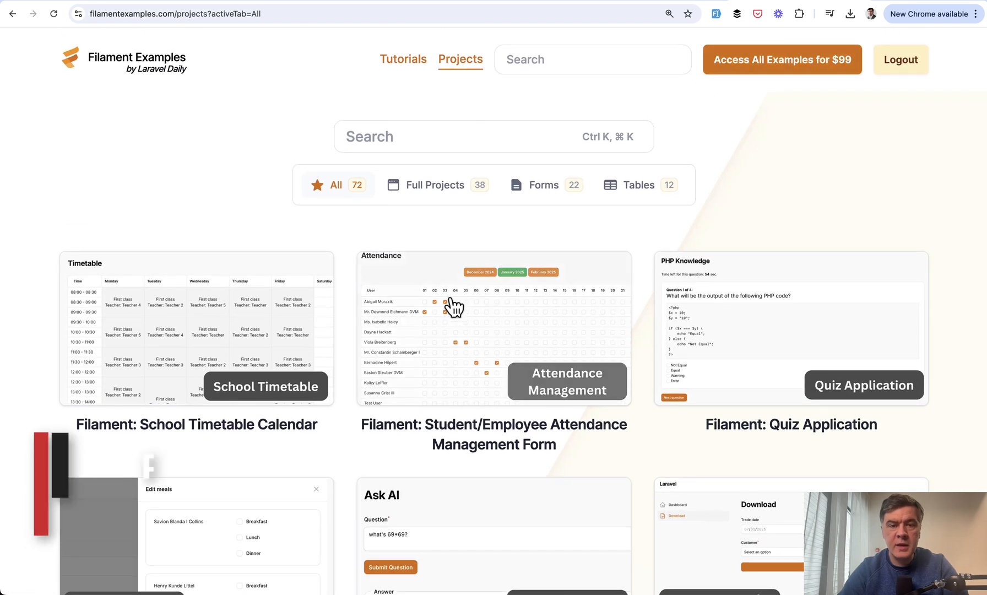
pyautogui.moveTo(308, 262)
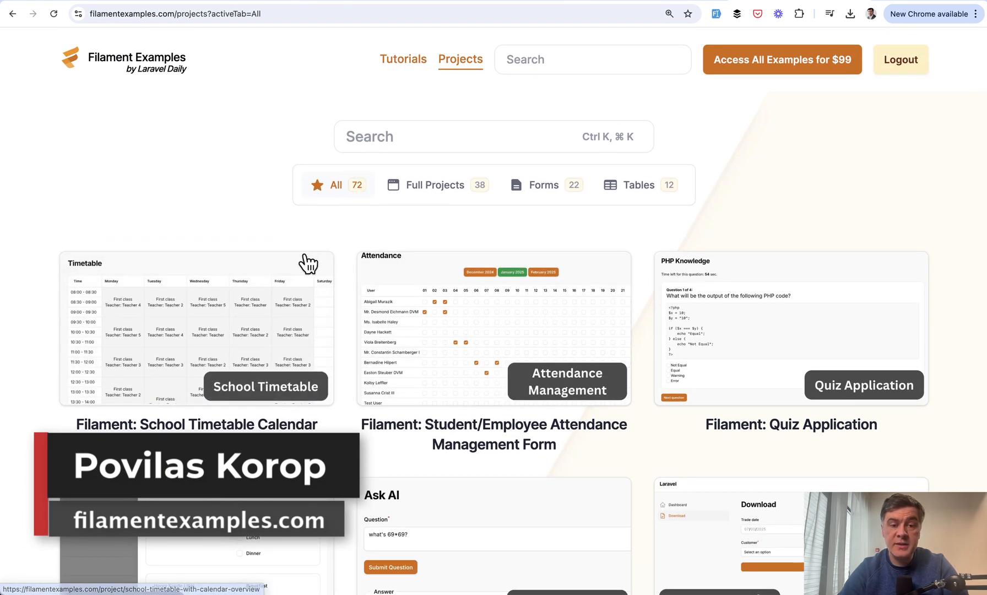
# Scroll the Filament Examples projects gallery past the attendance management card
pyautogui.scroll(-3)
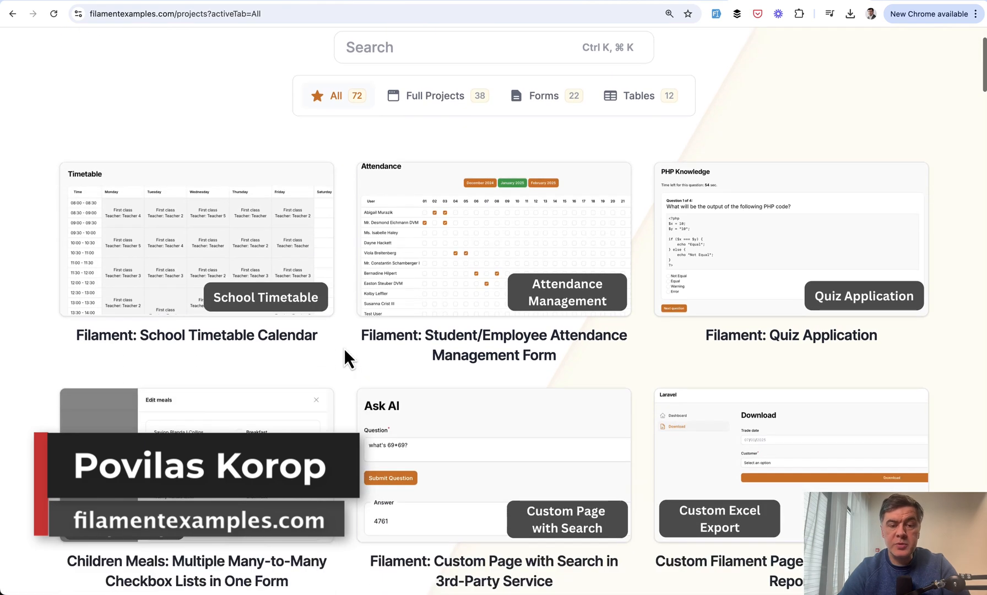